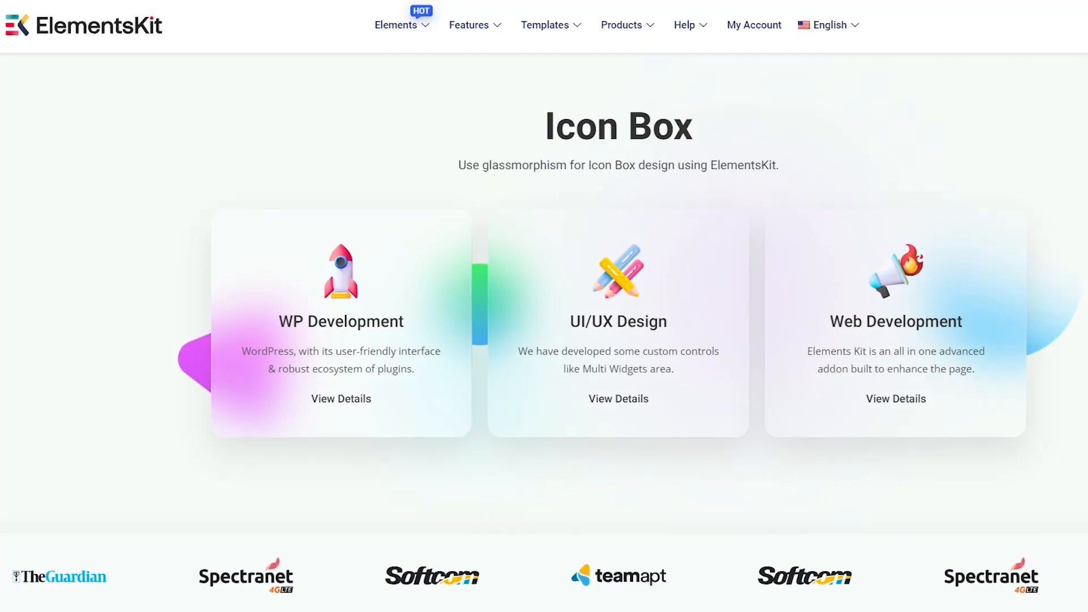
# Step: Enable the Glass Morphism module in ElementsKit Modules and save the changes
pyautogui.scroll(-3)
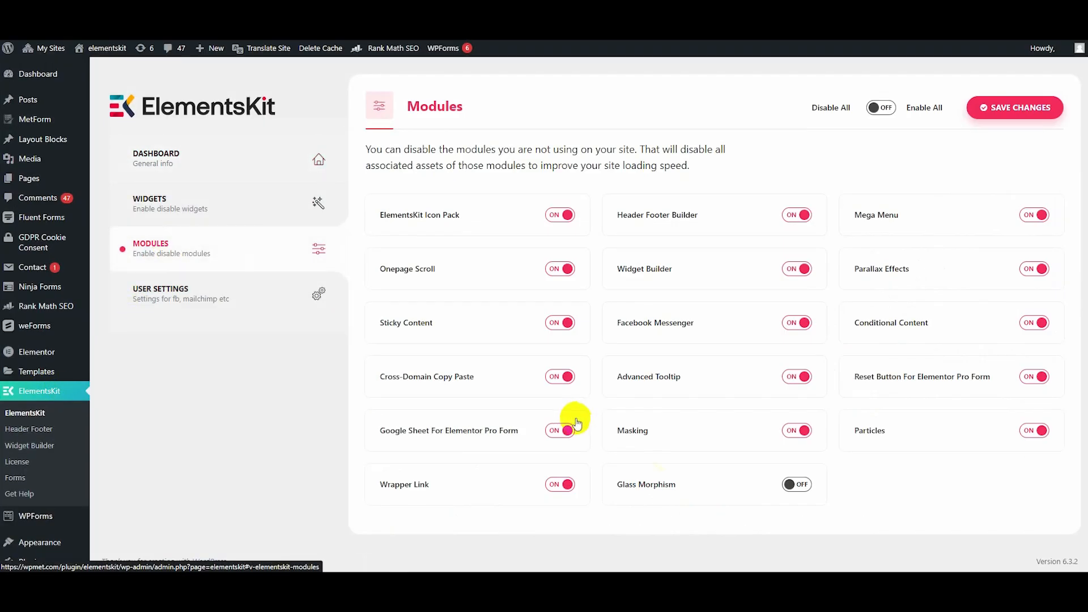
pyautogui.click(796, 484)
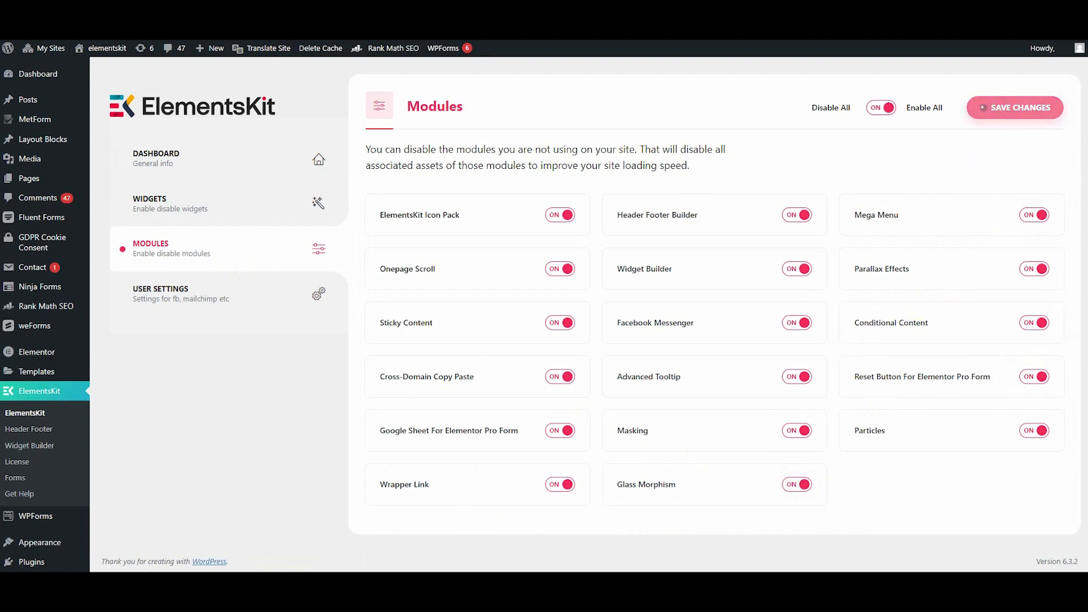
pyautogui.click(170, 203)
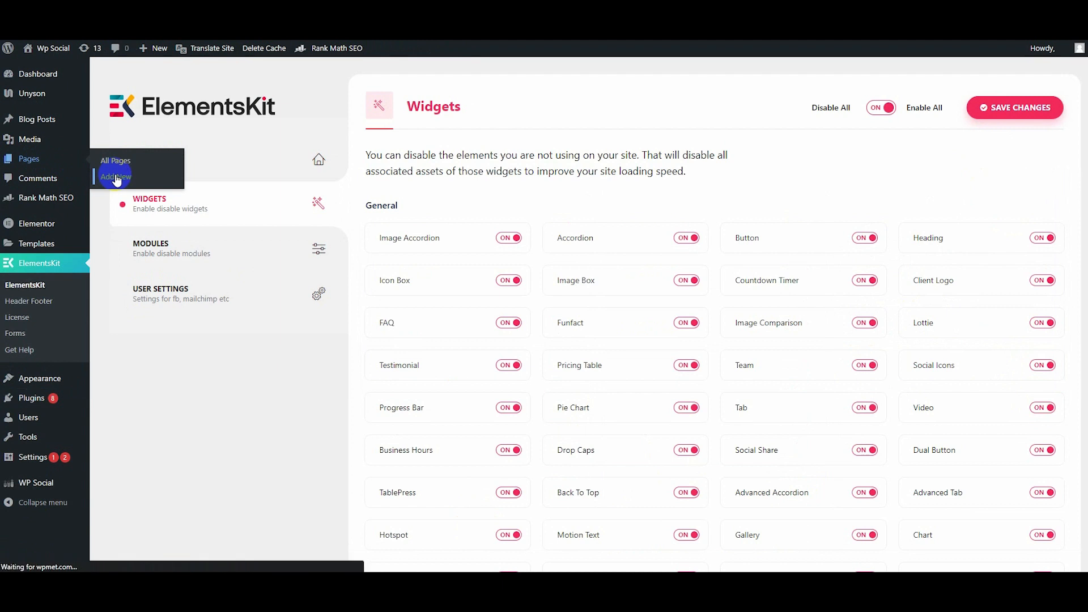
# Step: Add a new page titled 'Glass Morphism' with the Elementor Canvas template and edit it in Elementor
pyautogui.click(114, 176)
pyautogui.write('Glass')
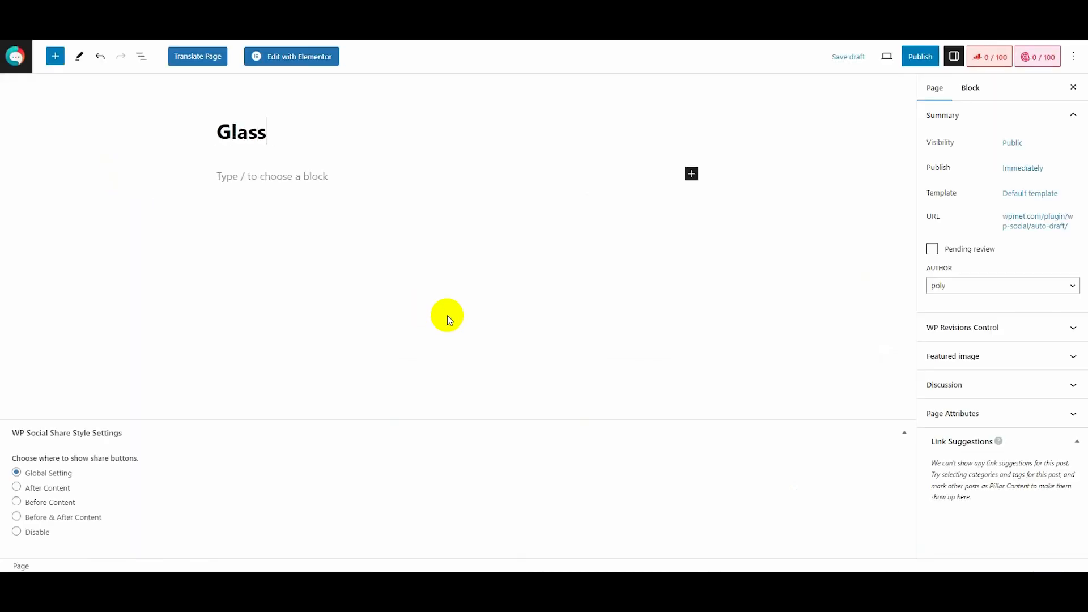
pyautogui.write('Morphis')
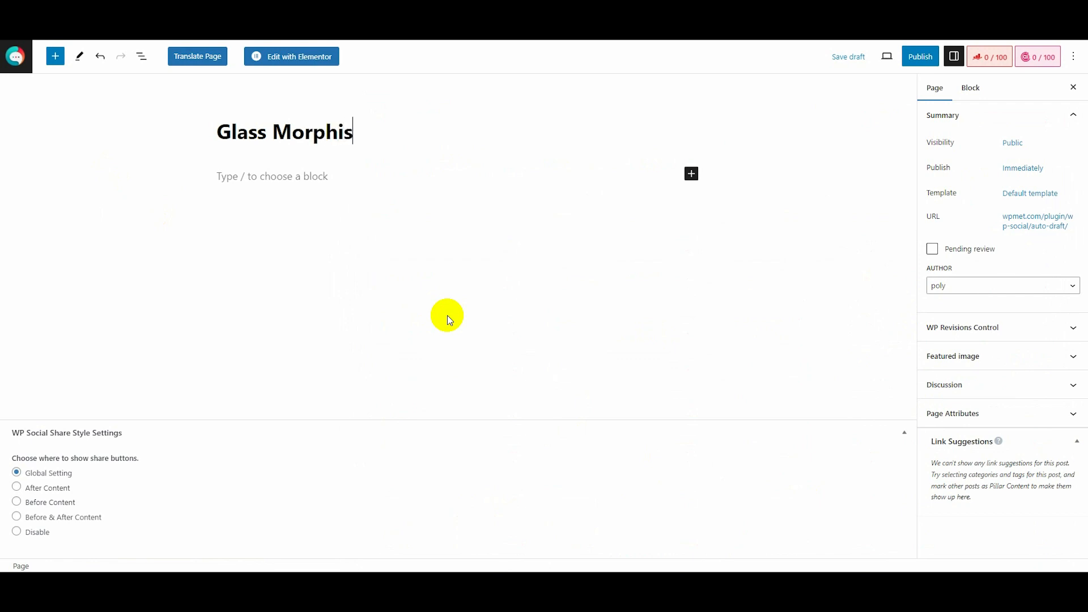
pyautogui.write('m')
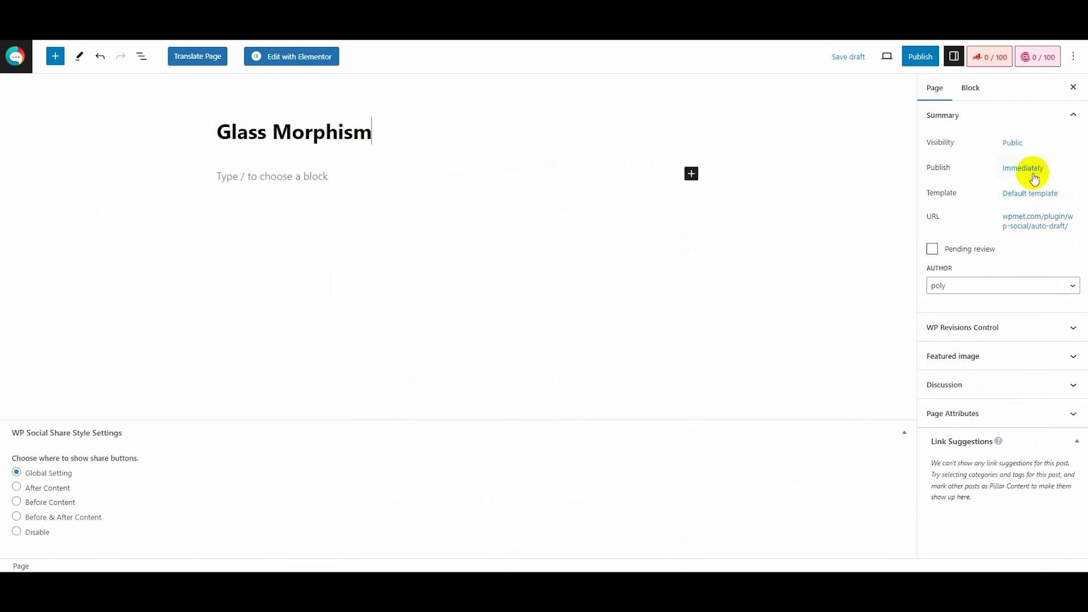
pyautogui.click(1029, 192)
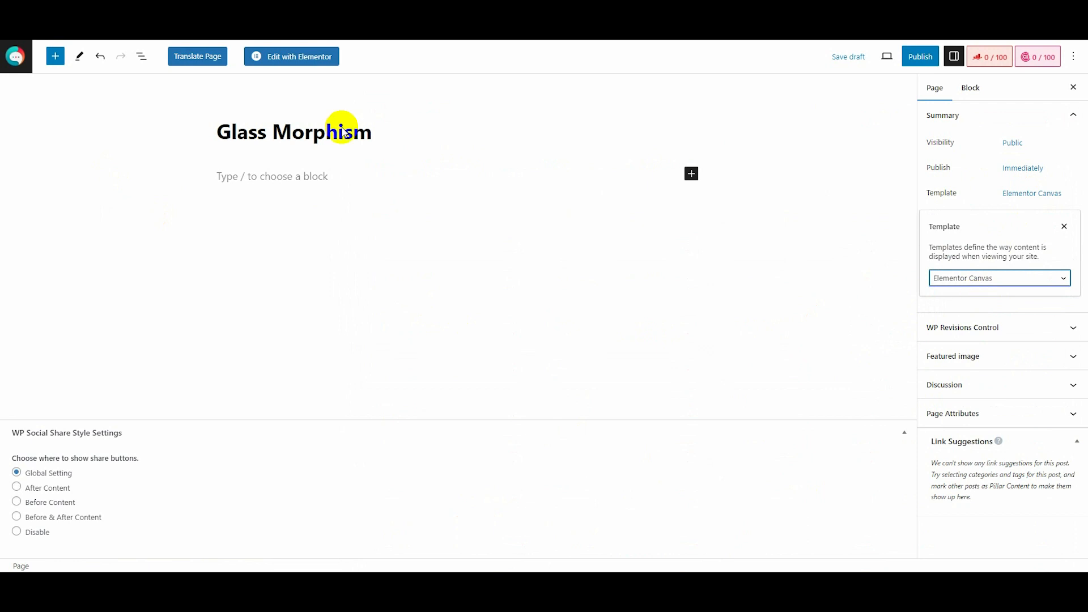
pyautogui.click(290, 56)
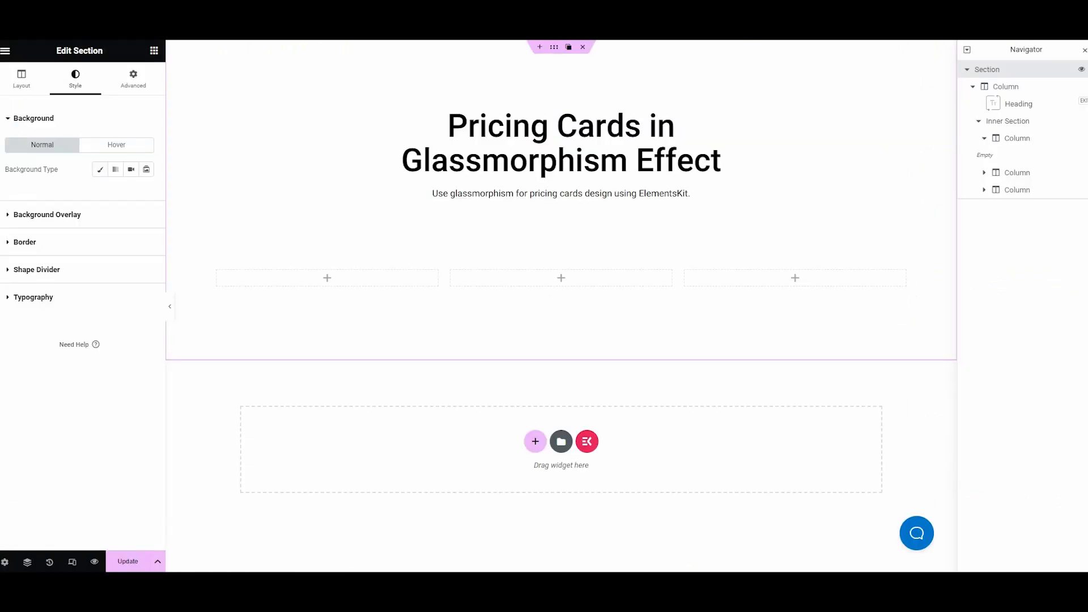
# Step: Set a Classic section background using the blue gradient-shapes image and adjust its position
pyautogui.click(100, 170)
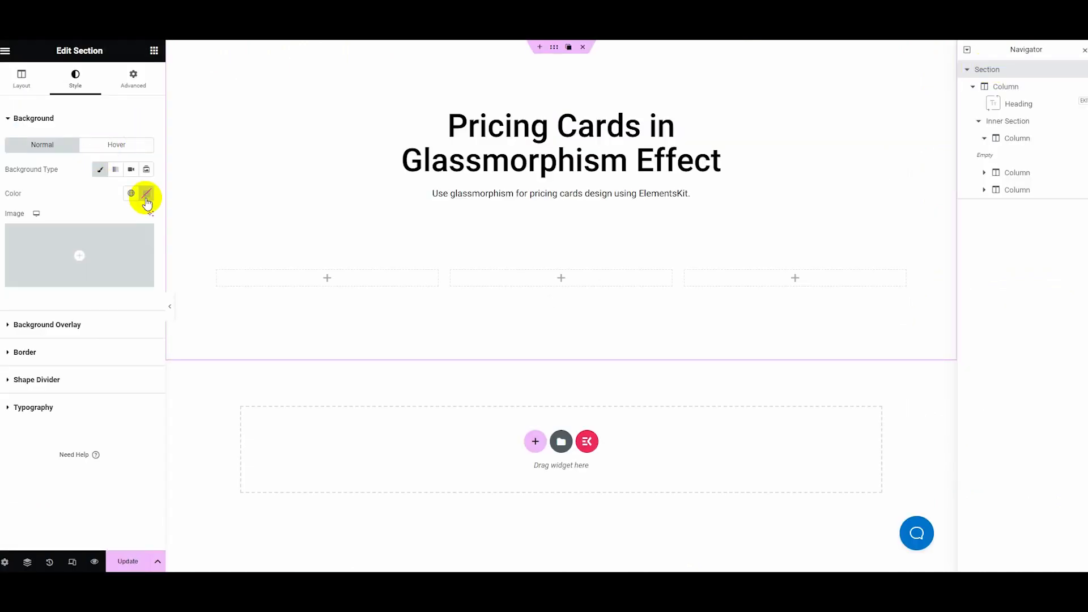
pyautogui.click(80, 255)
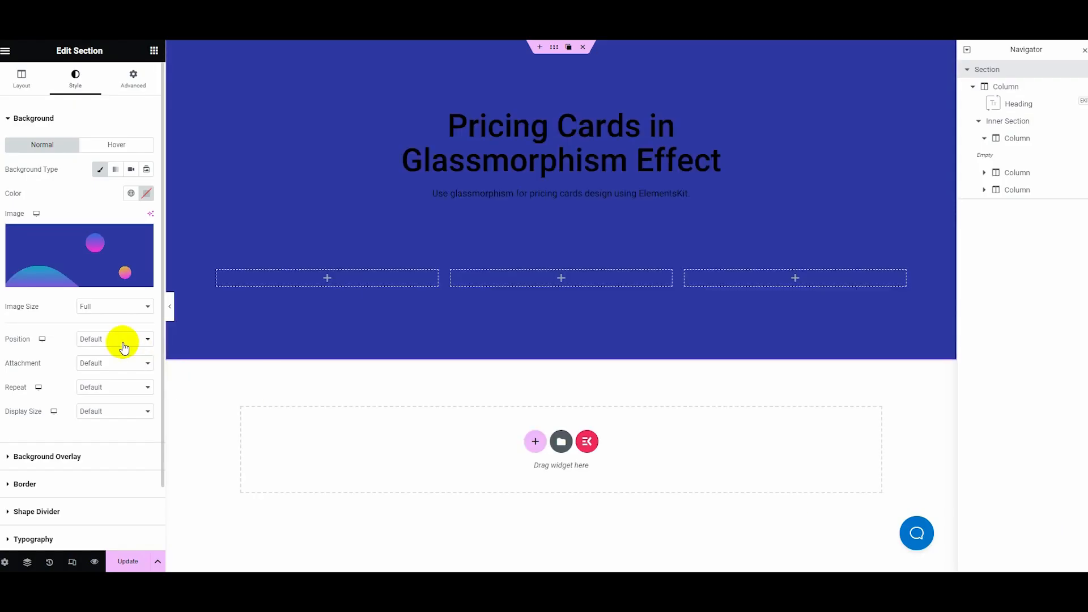
pyautogui.click(115, 339)
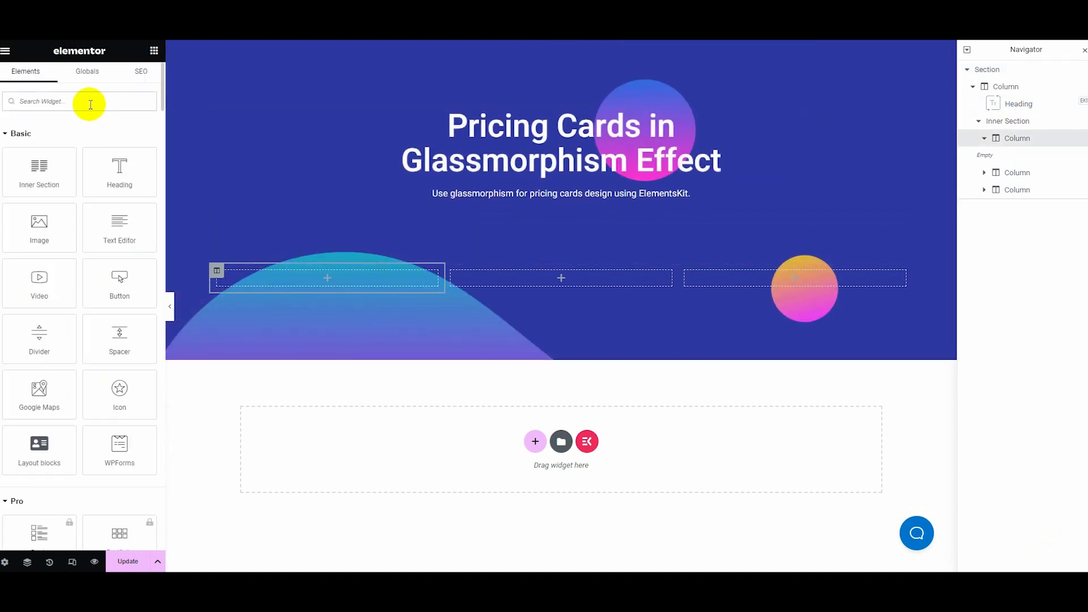
# Step: Search widgets for 'Pricing Table' to place a Basic $9.5/monthly card in the first column
pyautogui.write('prici')
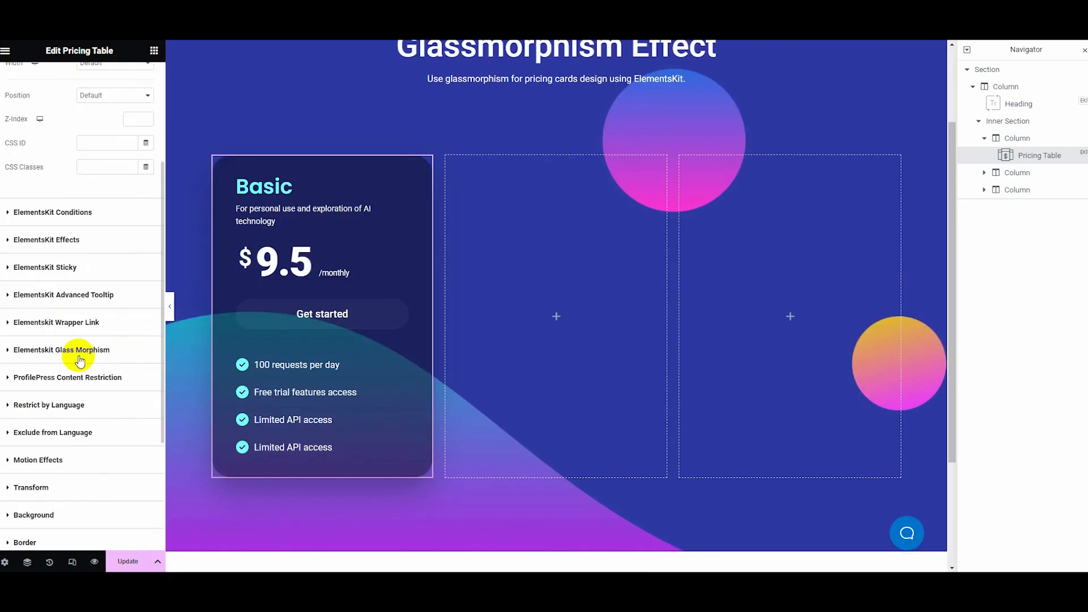
# Step: Enable ElementsKit Glass Morphism on the cards, add Premium $49.5 and Agency $99.5 cards, then publish
pyautogui.click(61, 349)
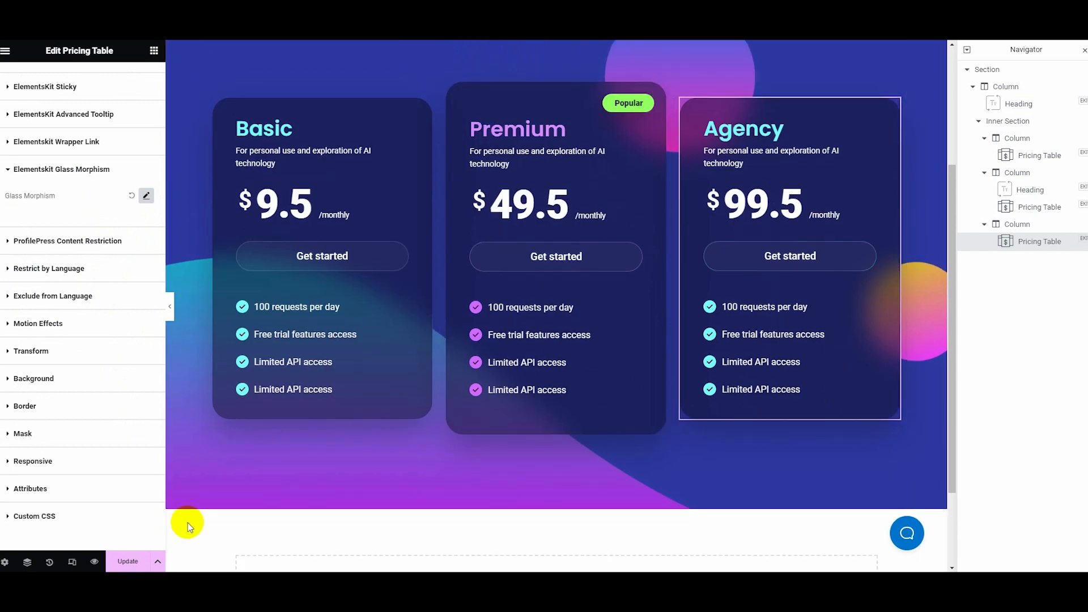
pyautogui.click(127, 560)
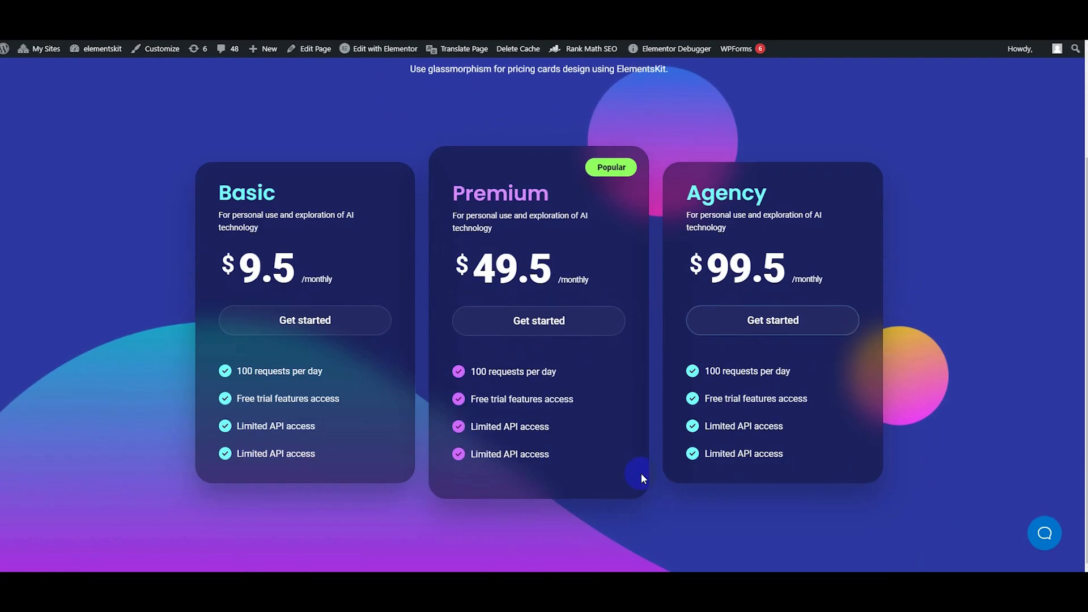
pyautogui.moveTo(830, 564)
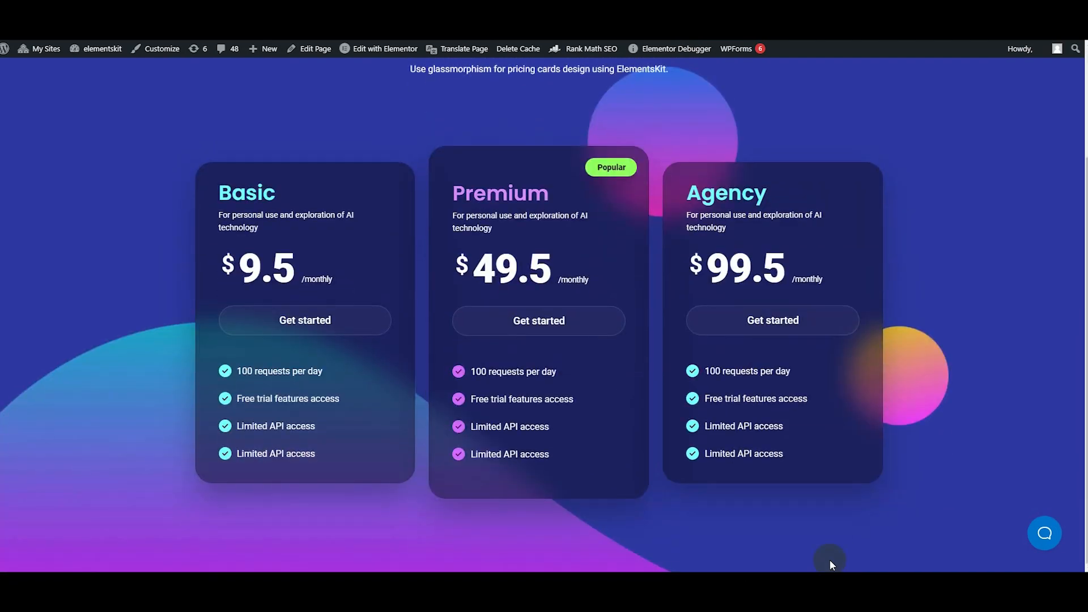